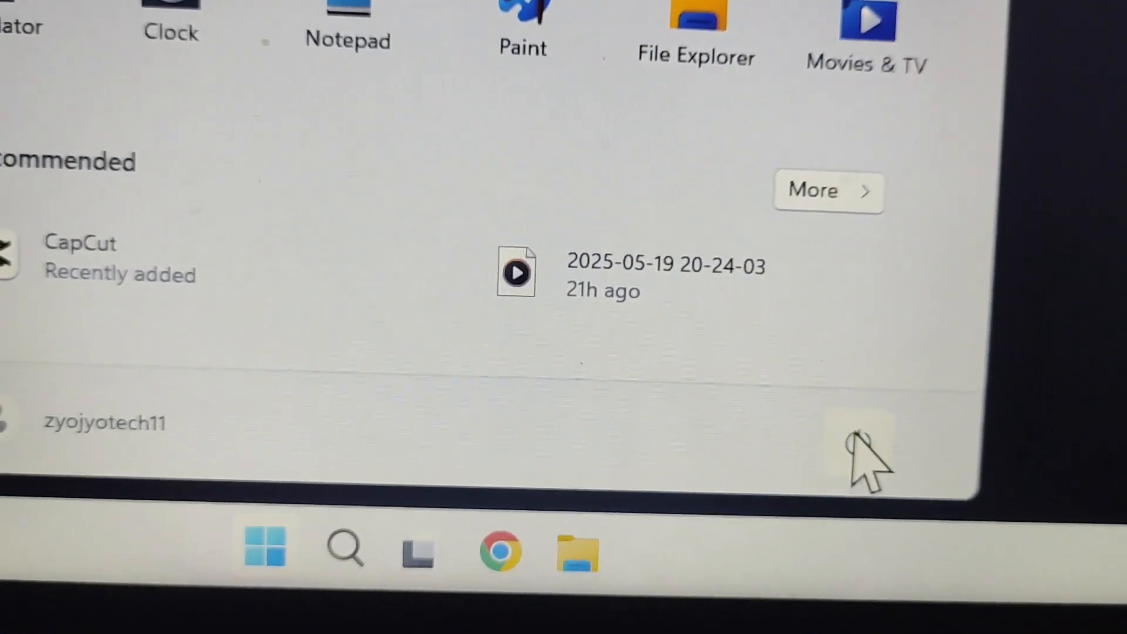
Step: Choose Restart from the Start menu power options to reboot the laptop
{"action": "left_click", "coordinate": [899, 503]}
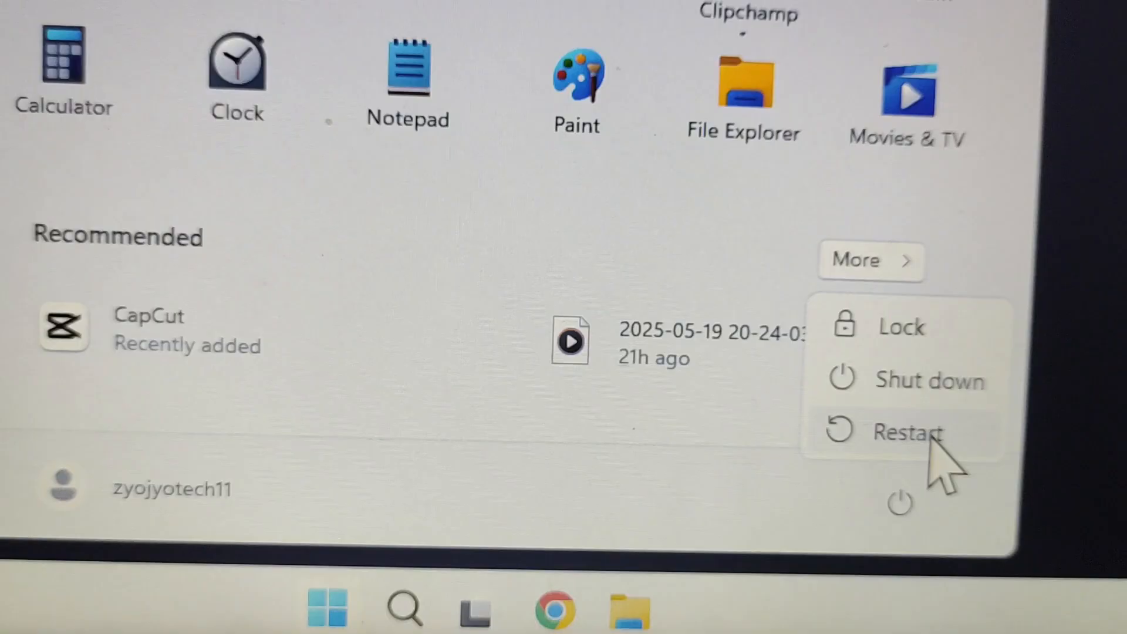
{"action": "left_click", "coordinate": [909, 432]}
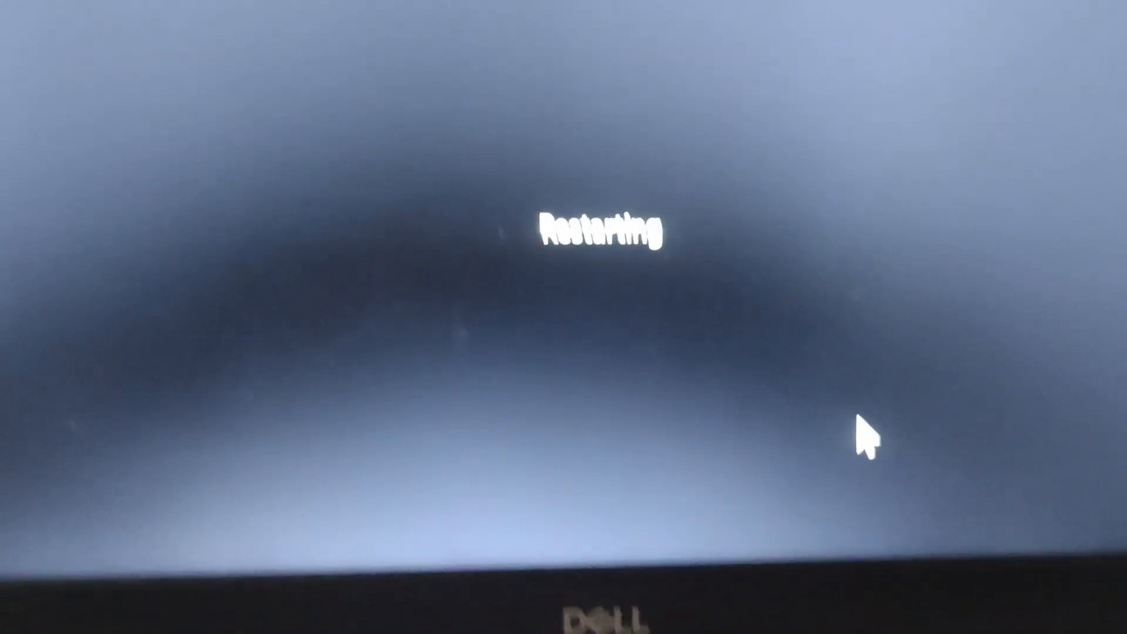